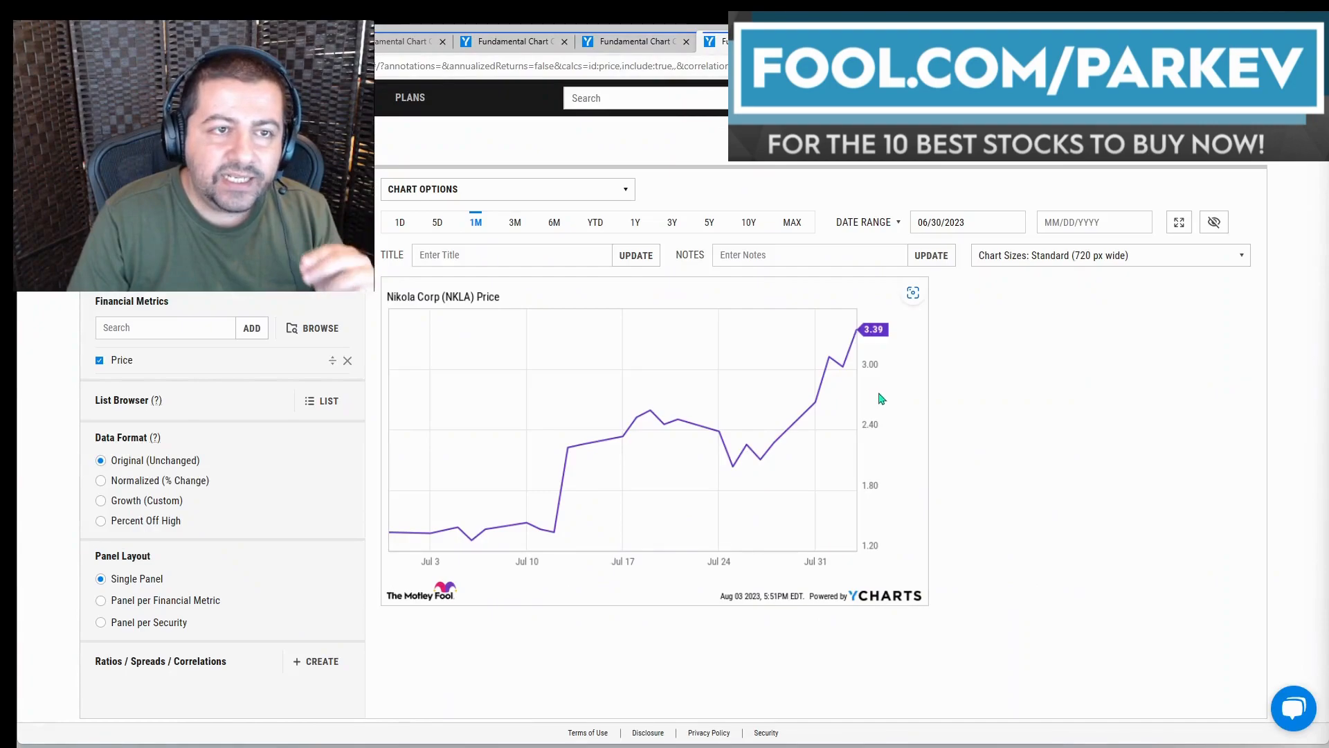
pyautogui.moveTo(864, 343)
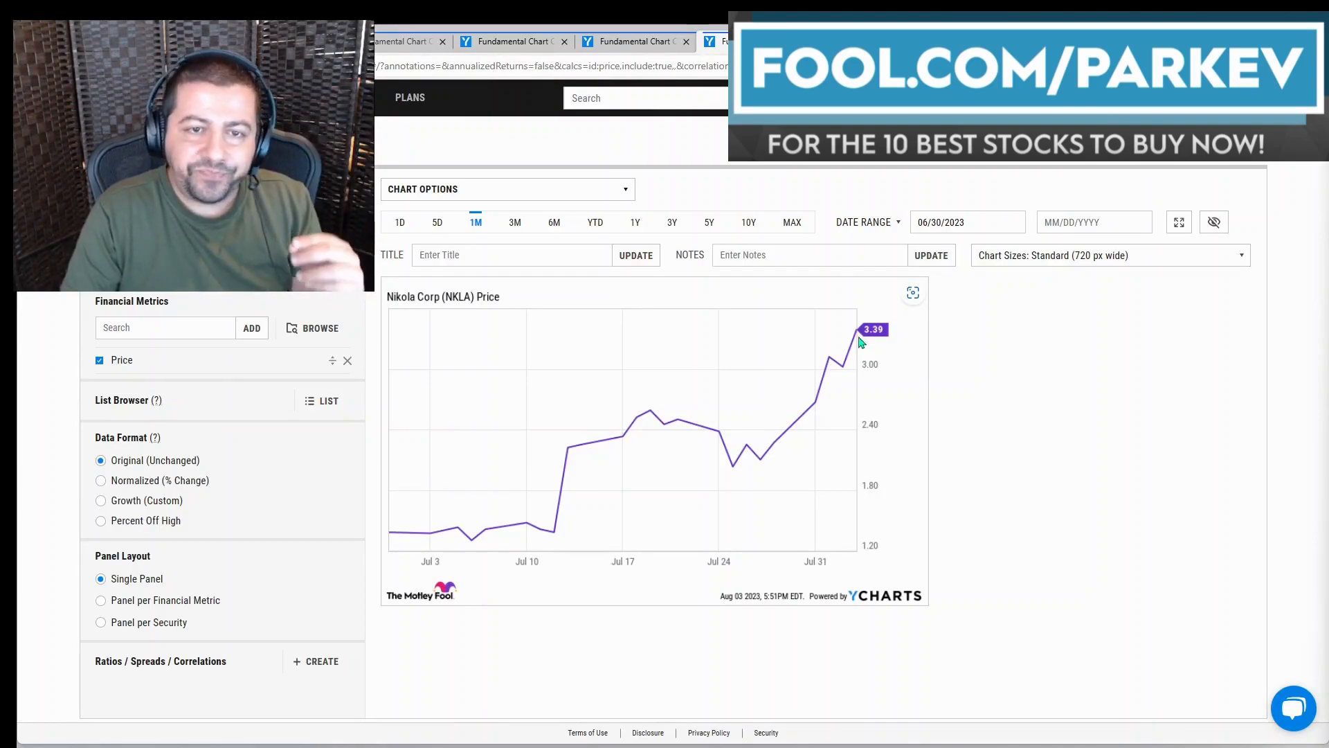
pyautogui.moveTo(447, 554)
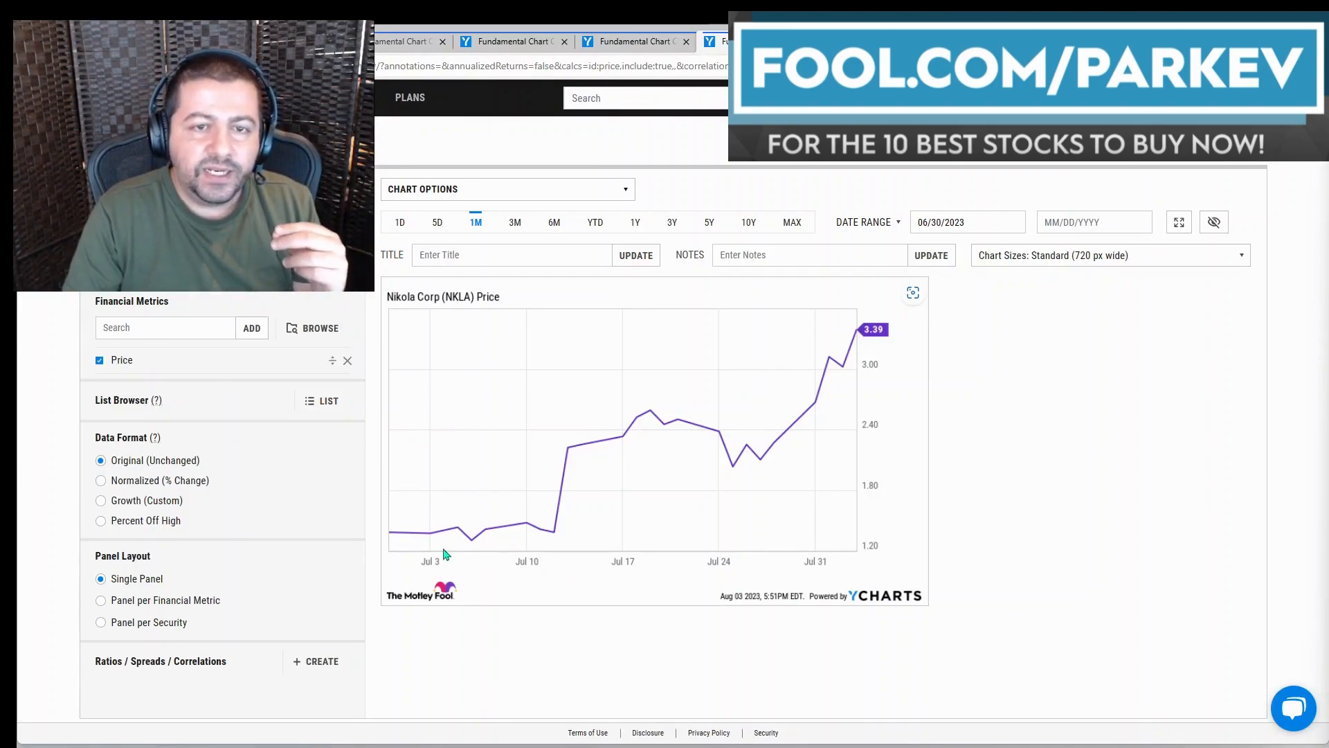
pyautogui.moveTo(444, 549)
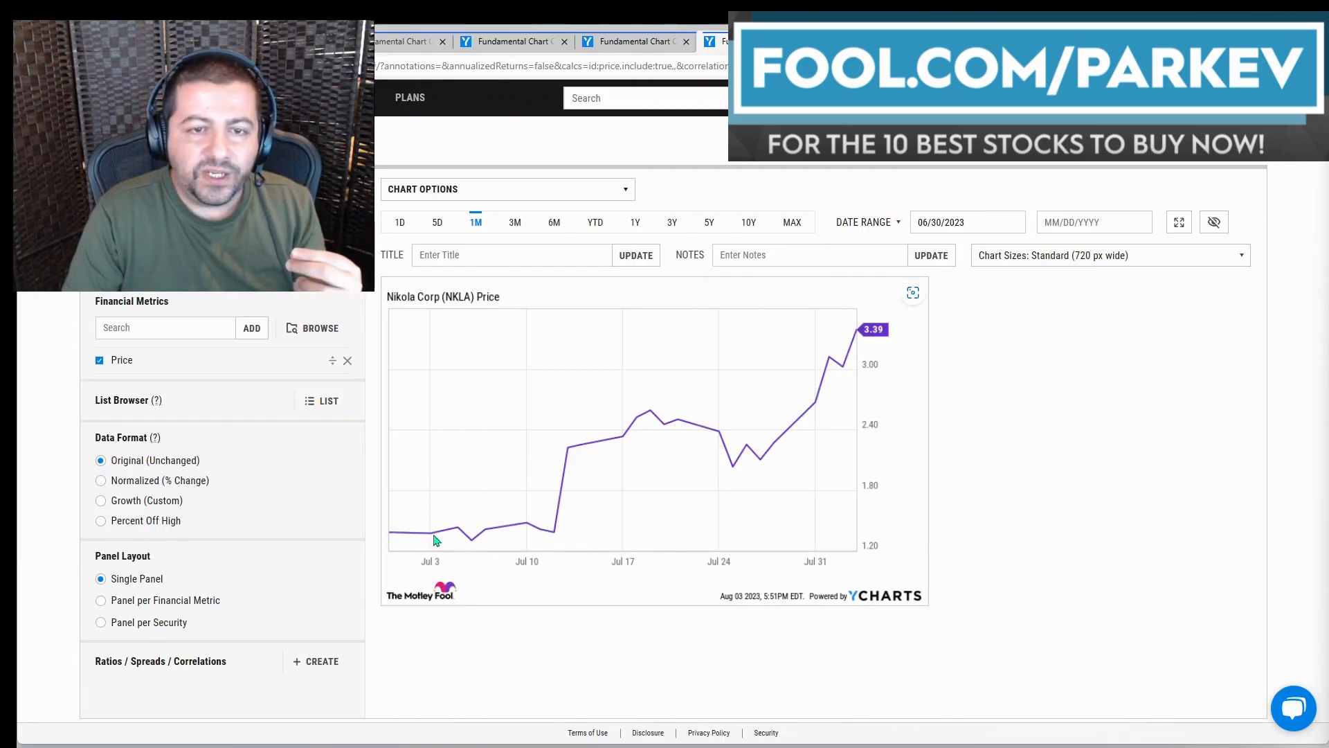
pyautogui.moveTo(862, 345)
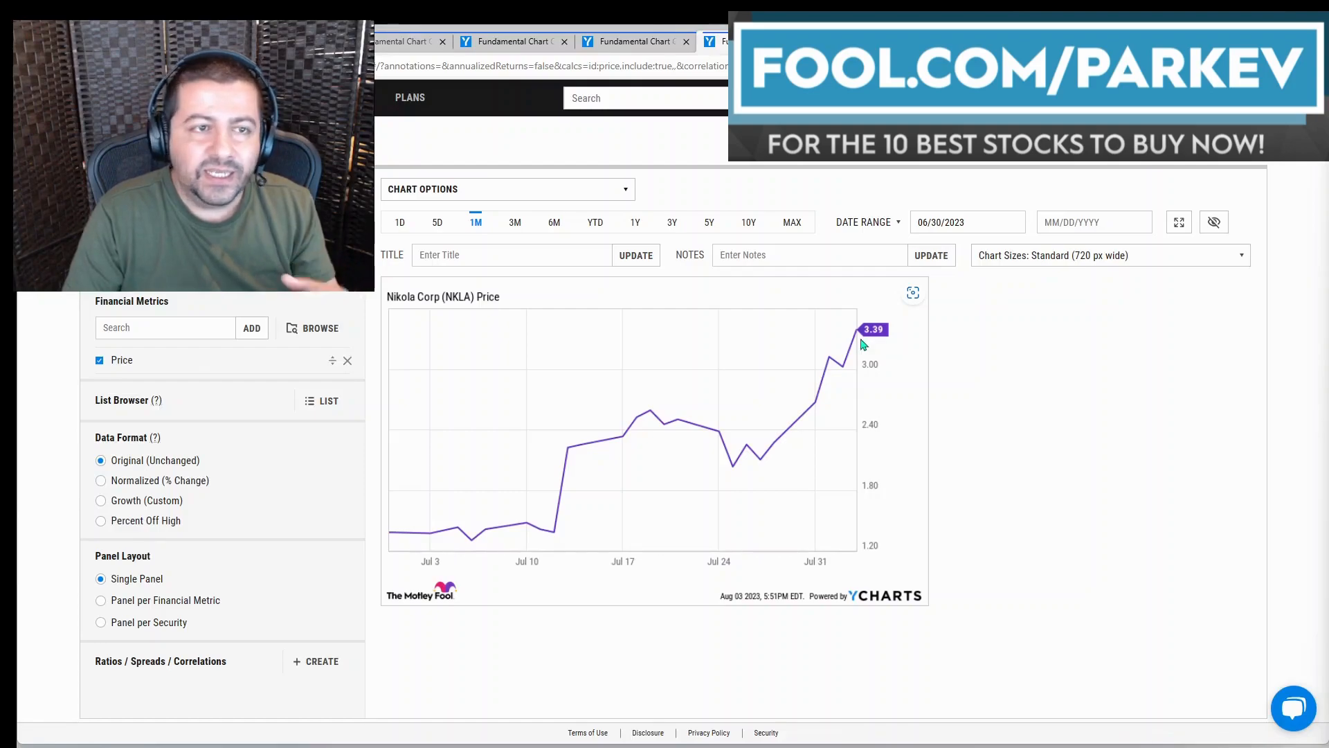
pyautogui.moveTo(859, 344)
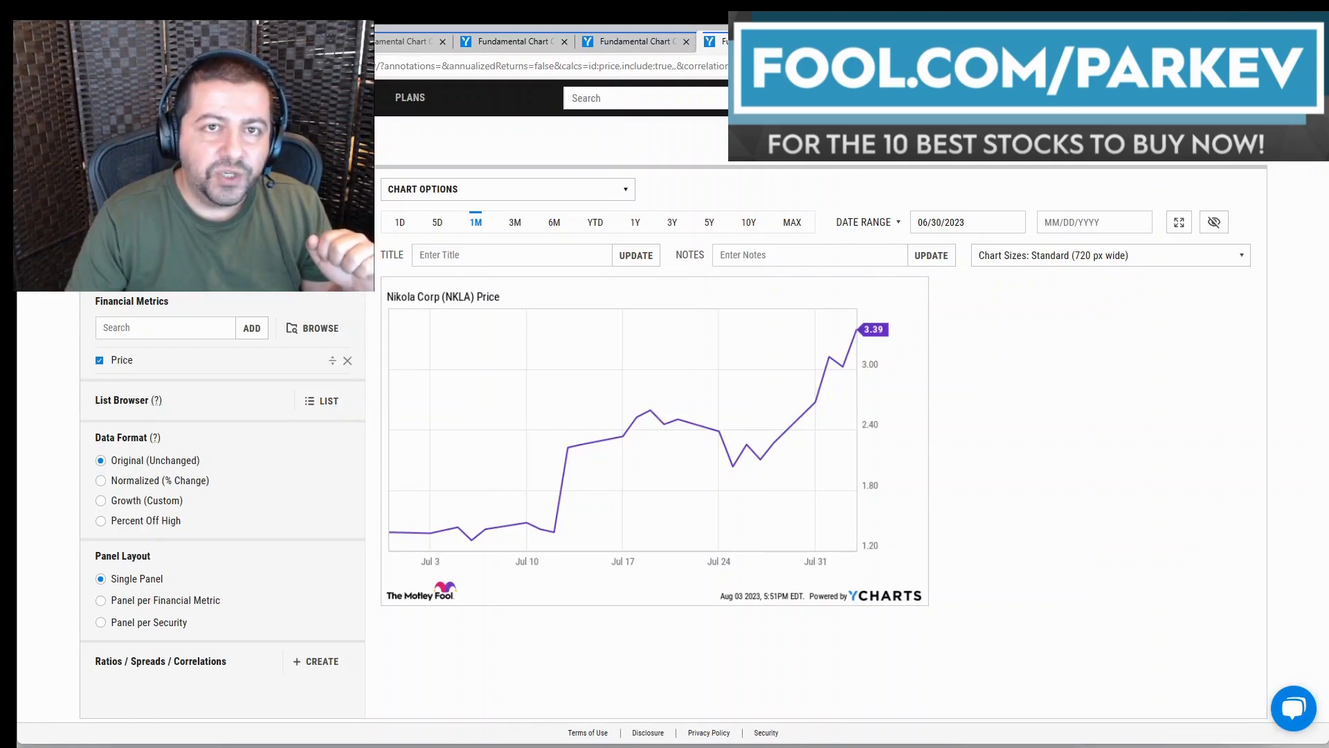
# Show Nikola's quarterly cash and equivalents over three years, falling to about 121.14M.
pyautogui.click(673, 222)
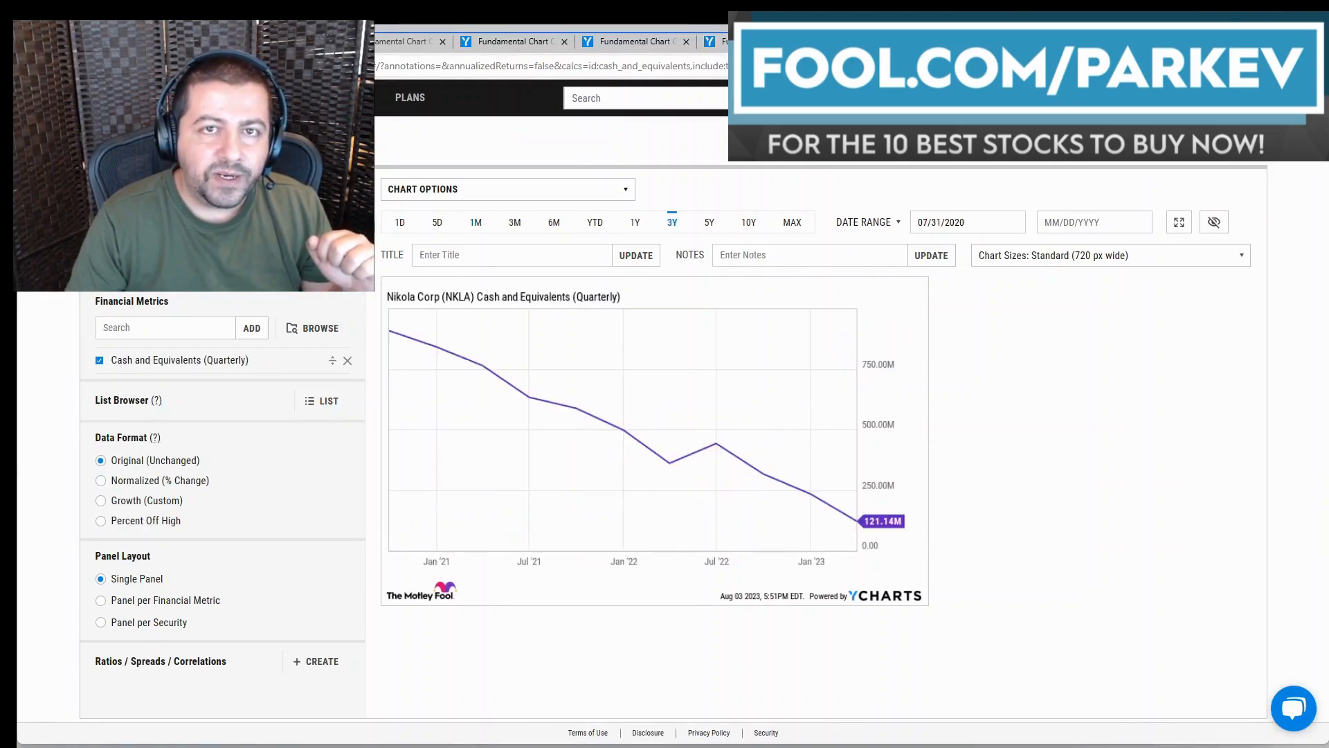
pyautogui.moveTo(864, 539)
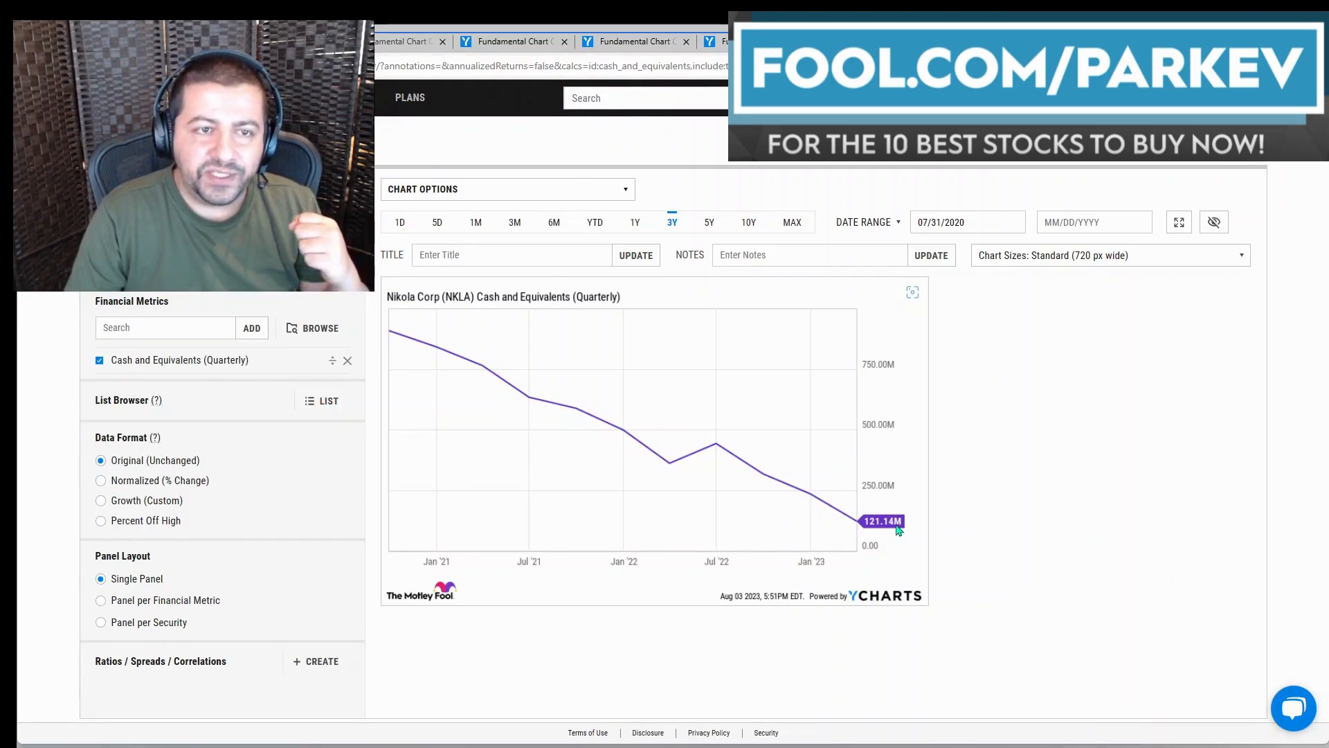
pyautogui.moveTo(938, 271)
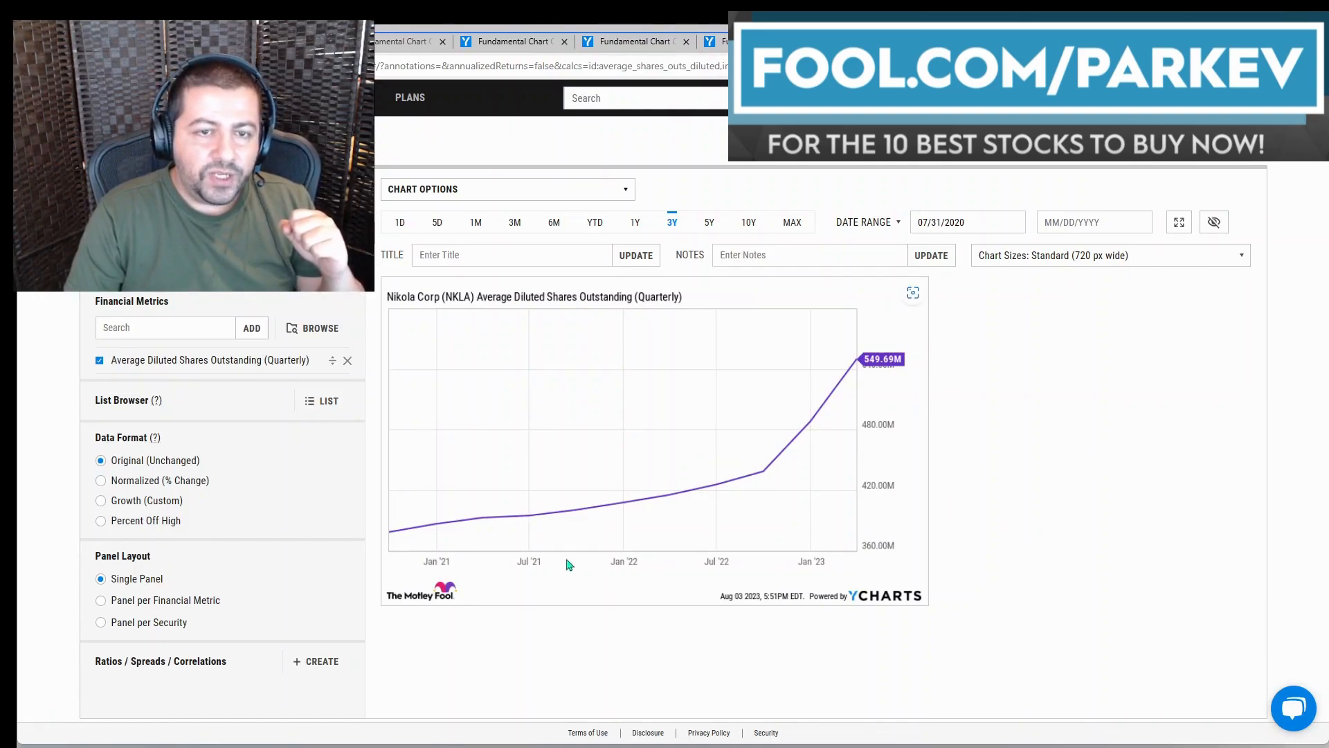
pyautogui.moveTo(392, 549)
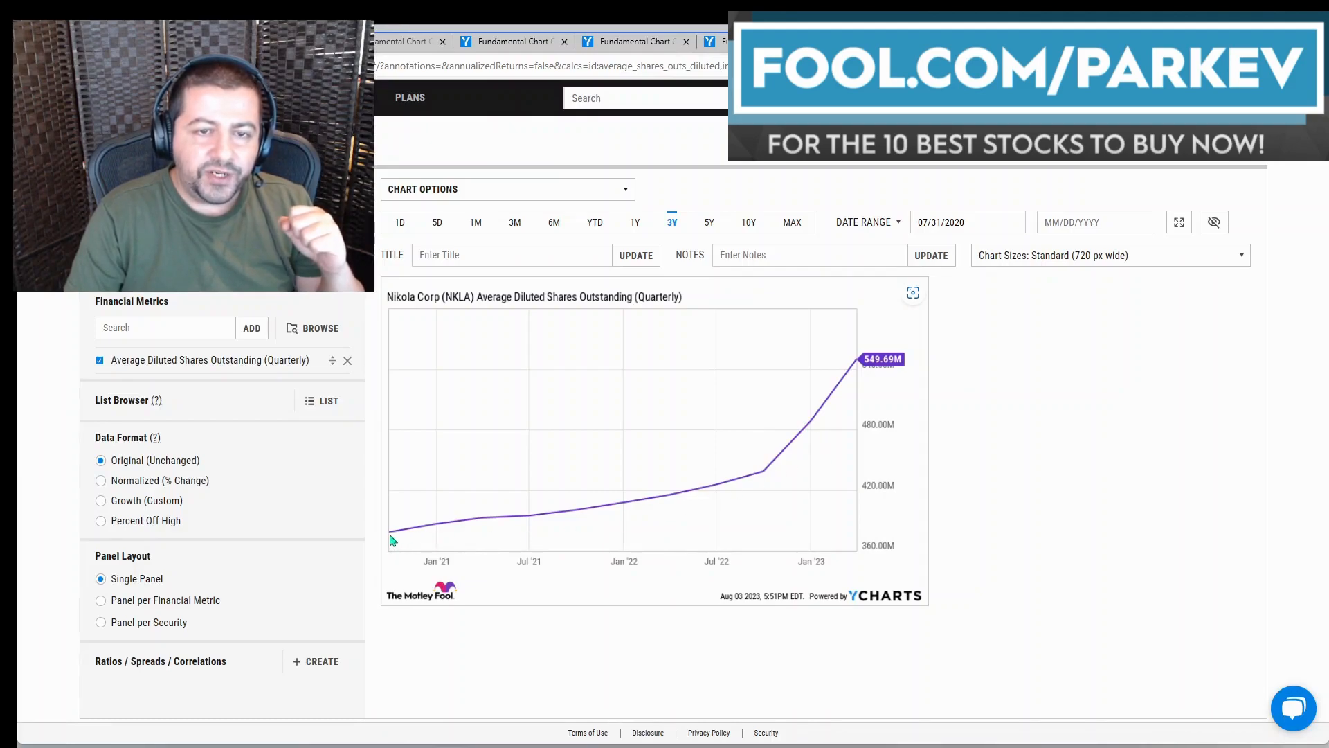
pyautogui.moveTo(911, 371)
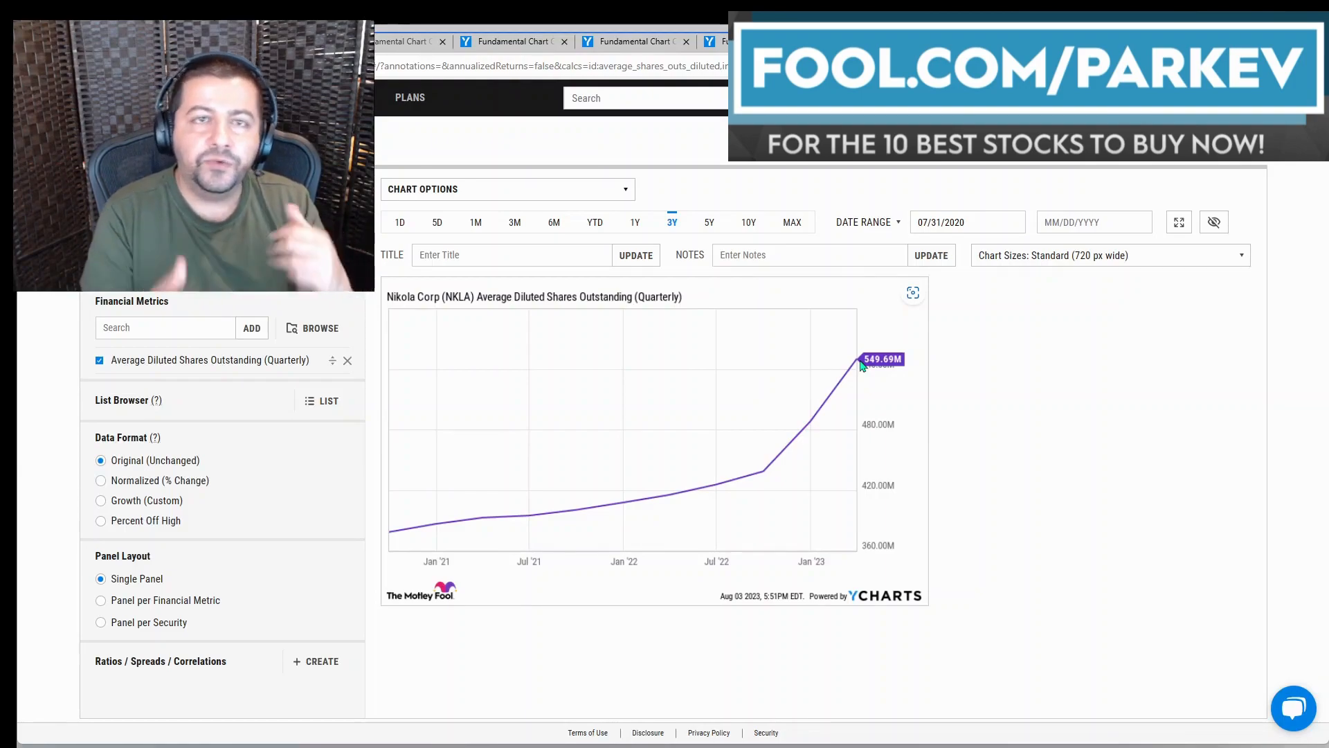
pyautogui.moveTo(855, 364)
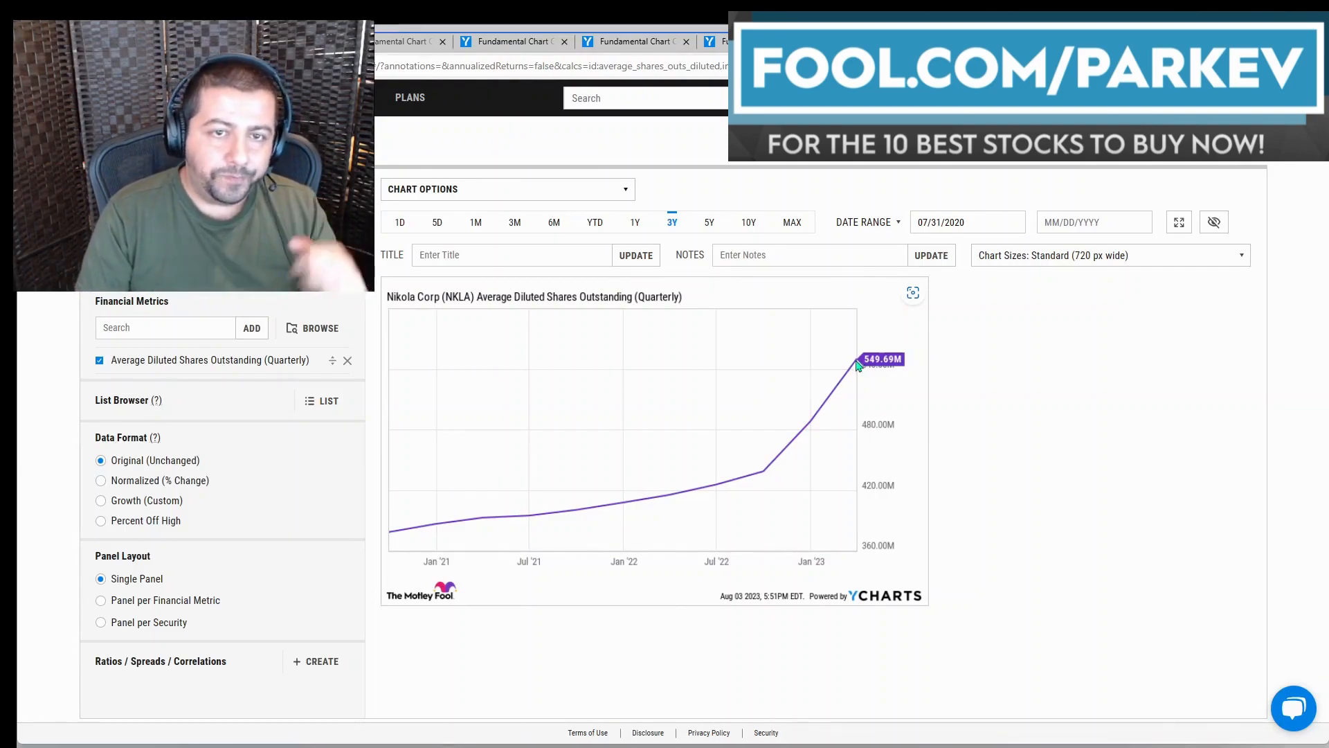